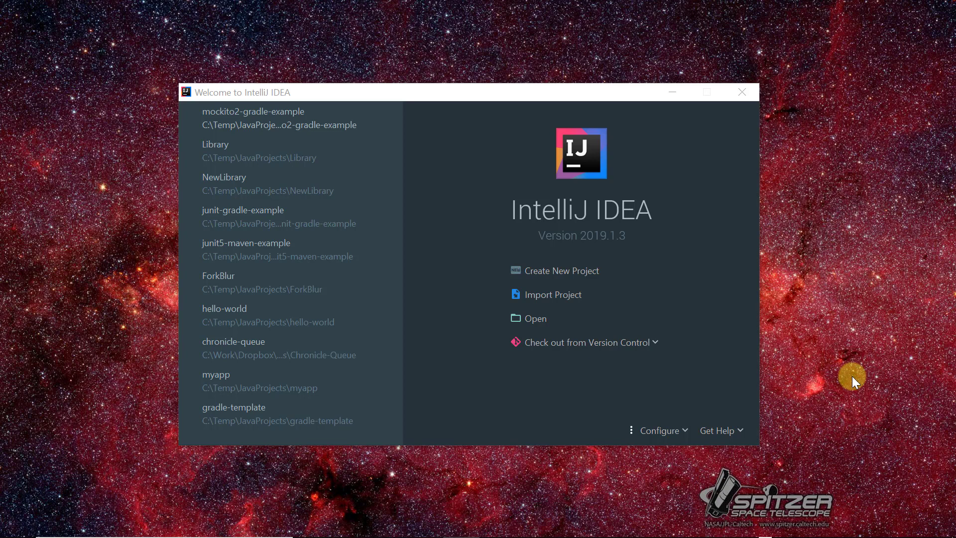
mouse_move(570, 227)
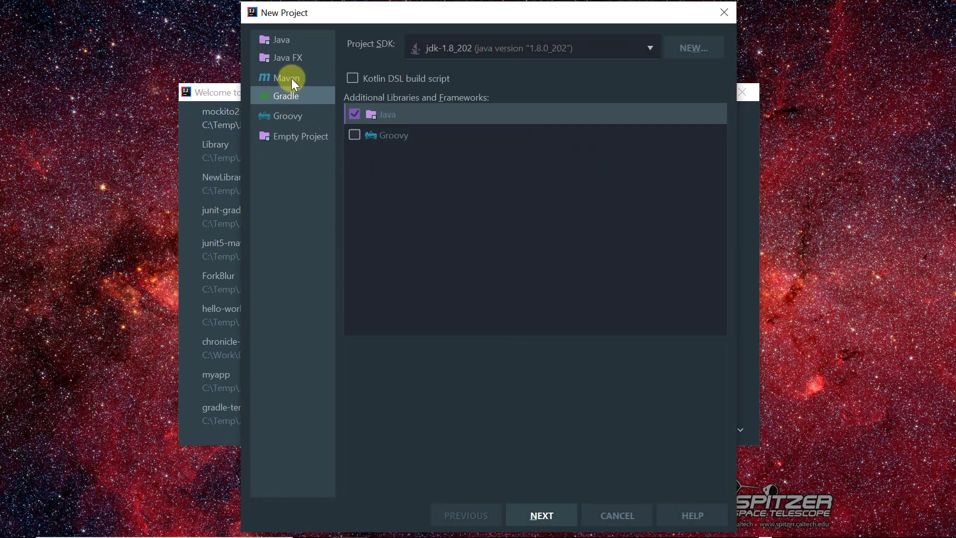
Step: Select Maven as the new project type, with JDK 1.8 as the SDK
click(287, 78)
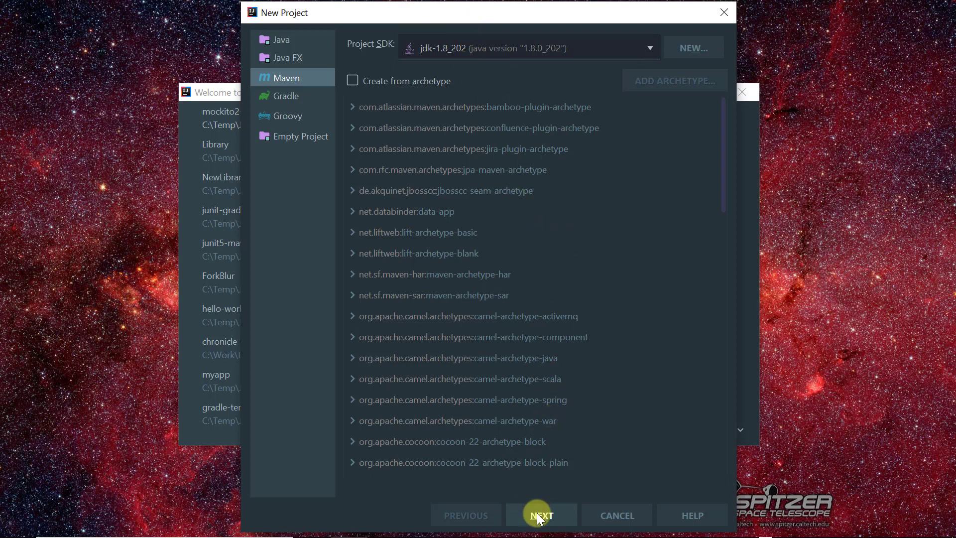
Step: Fill in GroupId craftofprogramming.com and ArtifactId mockito2-maven-example, keeping version 1.0-SNAPSHOT
click(540, 515)
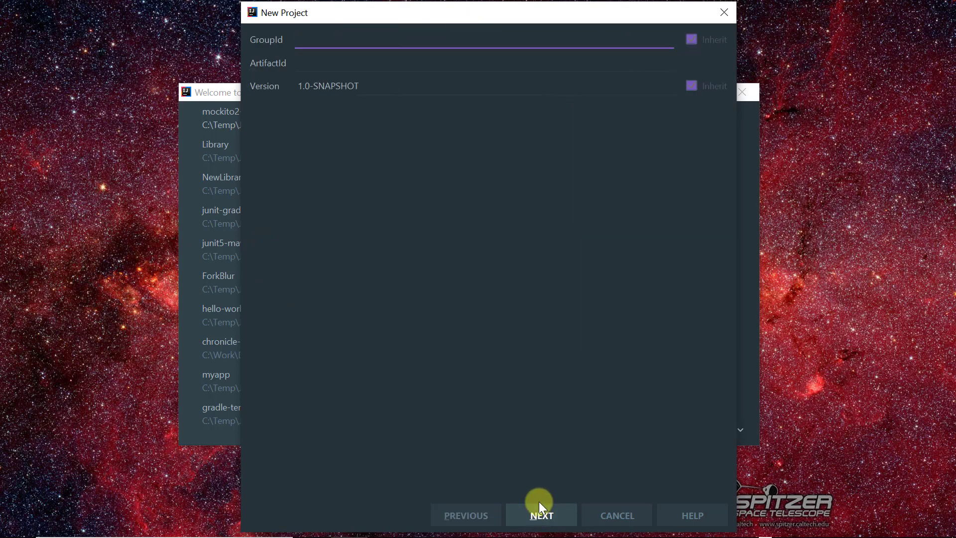
text(craft)
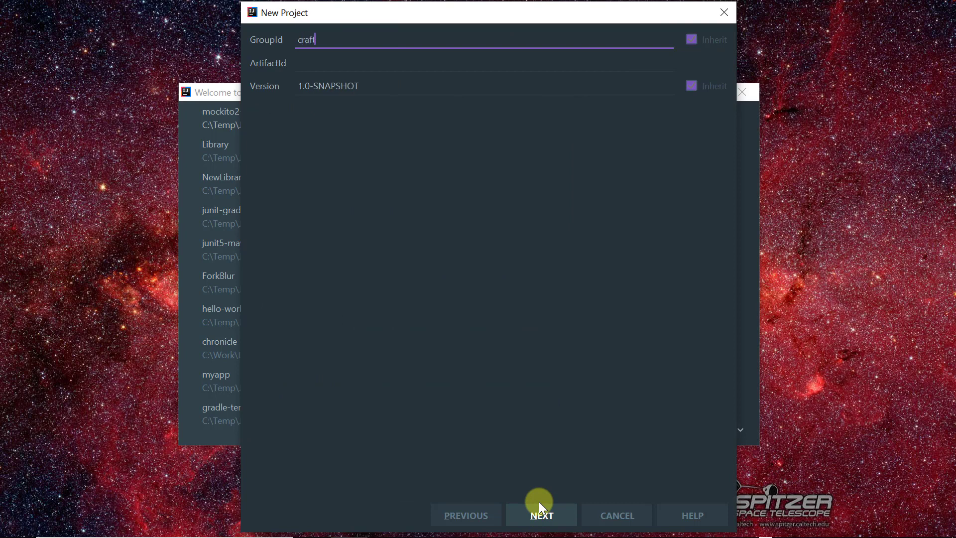
text(ofprogramming.co)
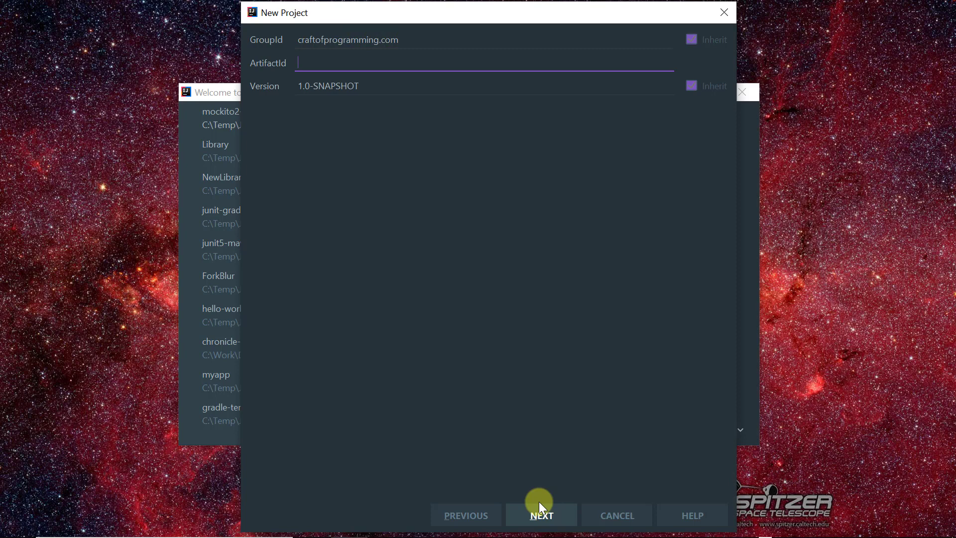
text(mo)
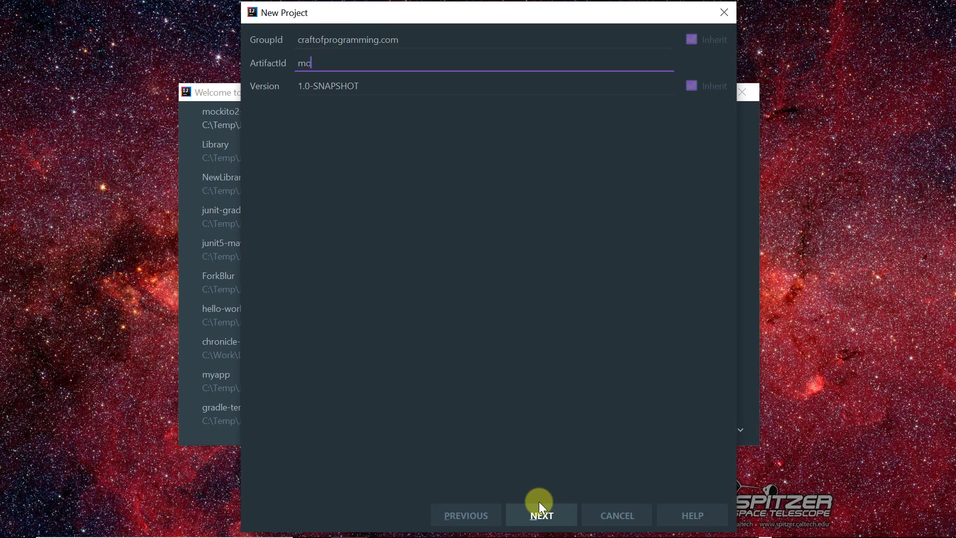
text(ckito2-gradle)
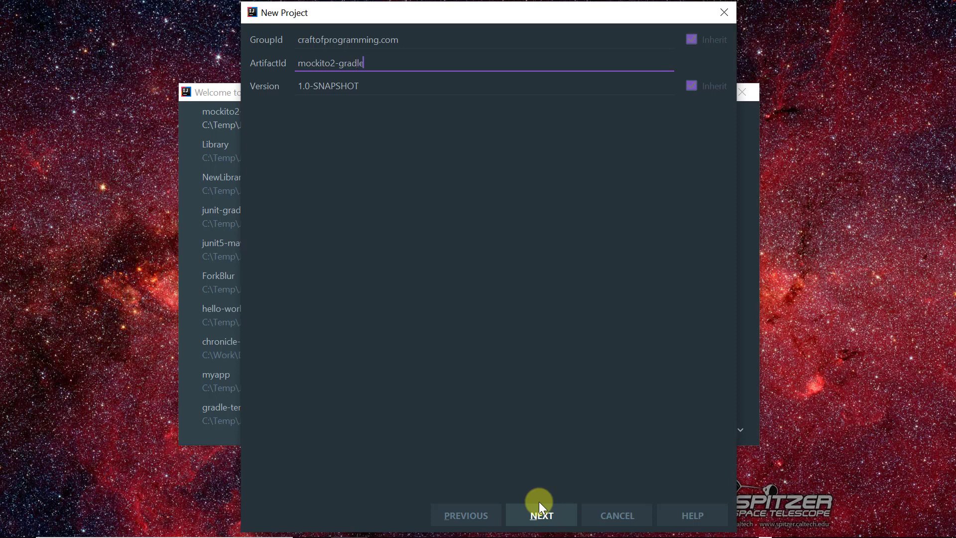
text(-example)
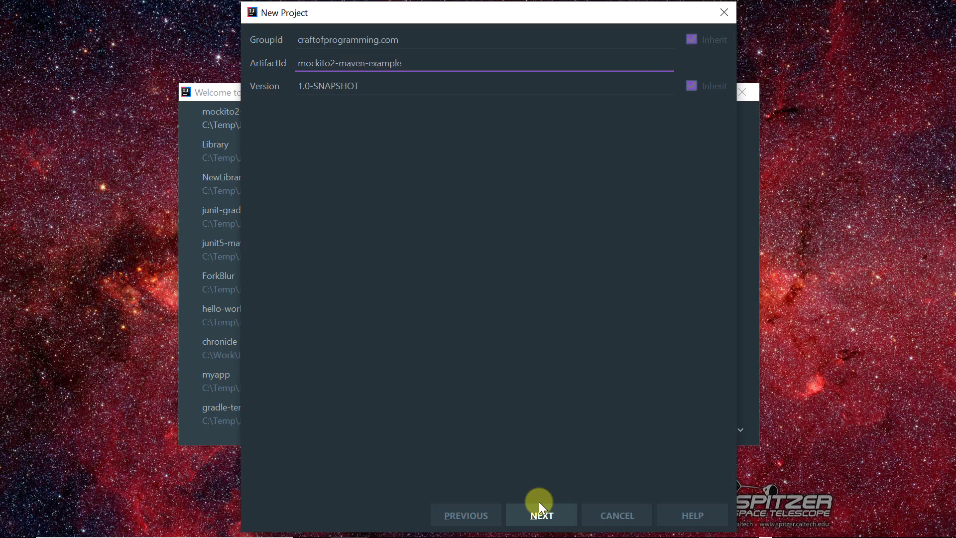
Step: Review project name mockito2-maven-example at C:\Temp\JavaProjects\mockito2-maven-example
click(540, 514)
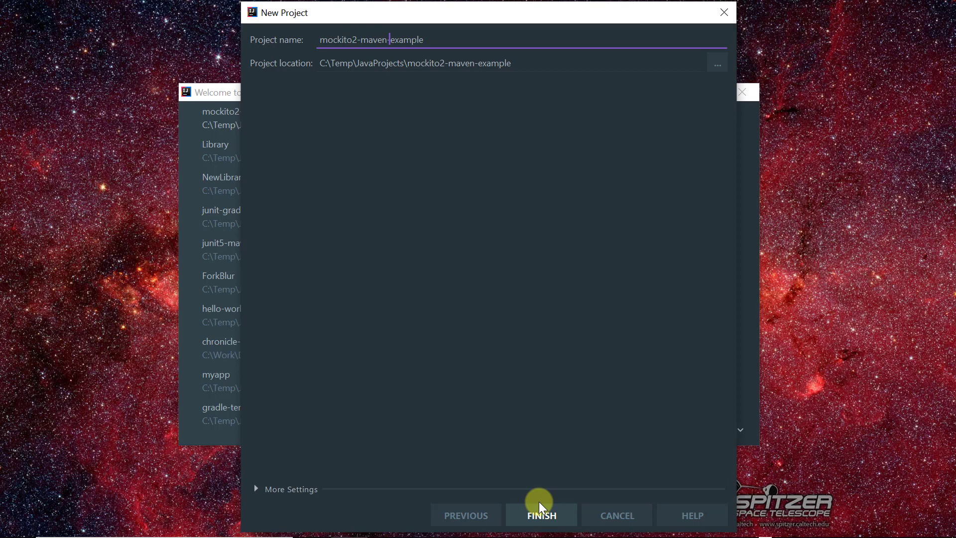
mouse_move(429, 108)
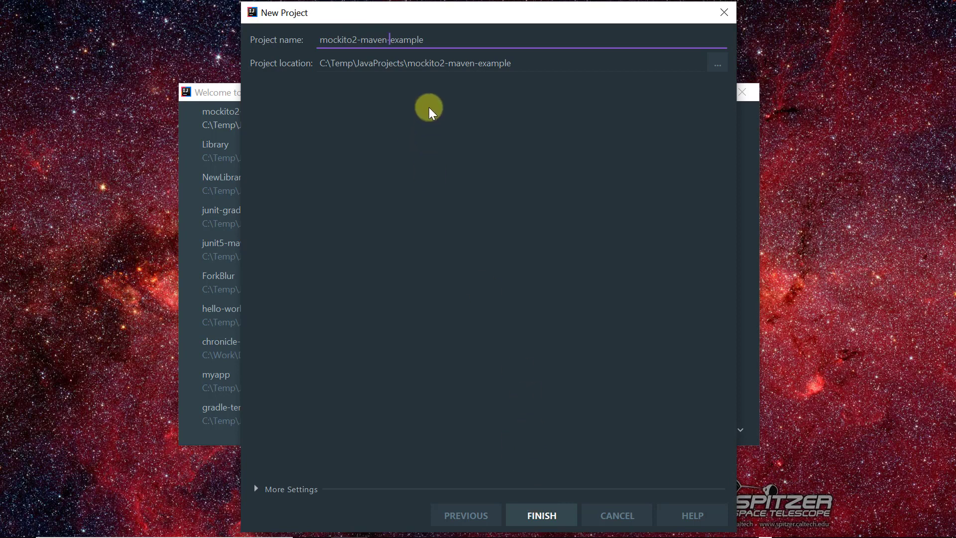
click(435, 63)
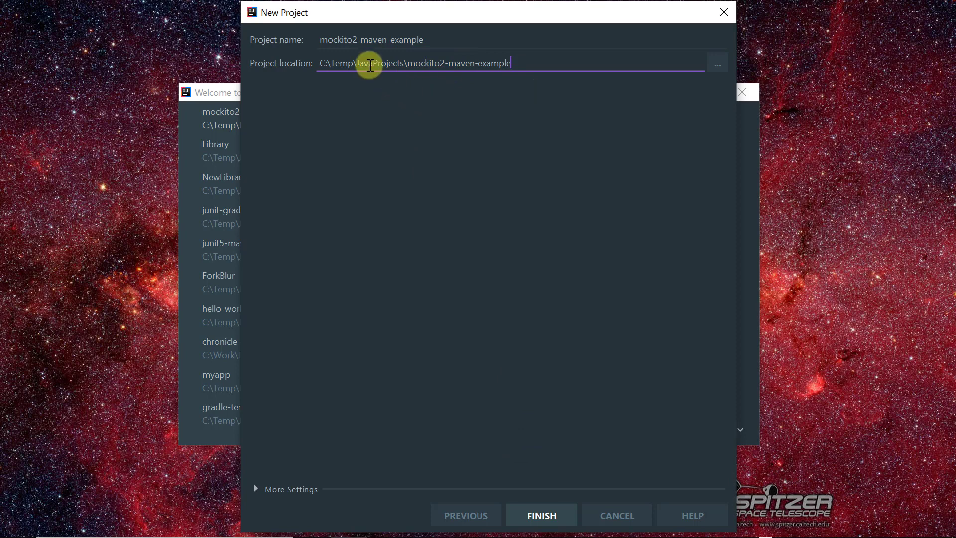
double_click(371, 63)
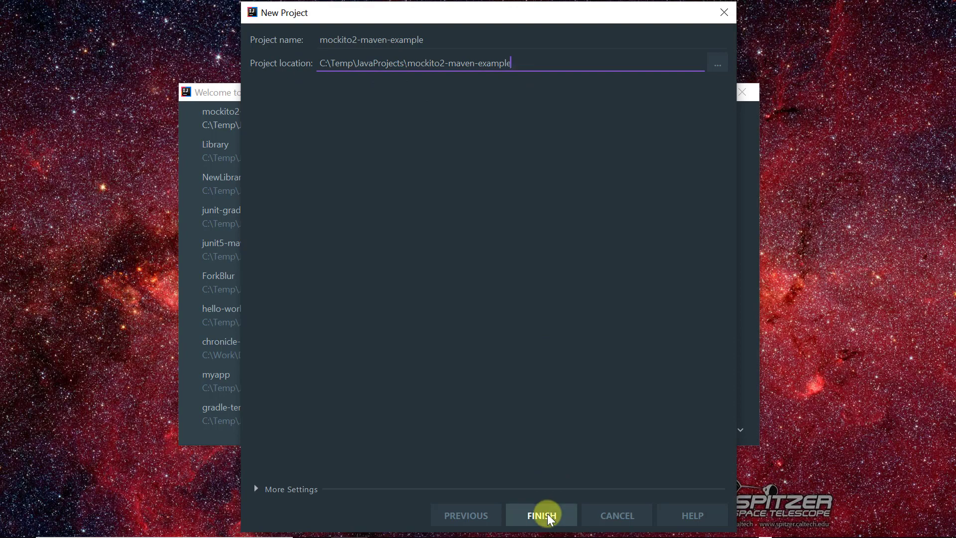
Step: Finish the wizard and dismiss Tip of the Day to view pom.xml
click(541, 516)
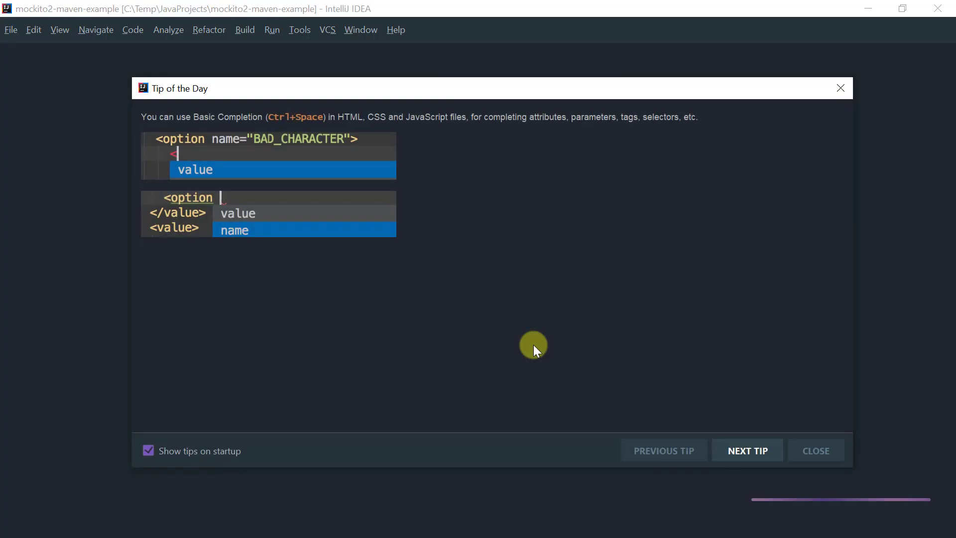
click(815, 451)
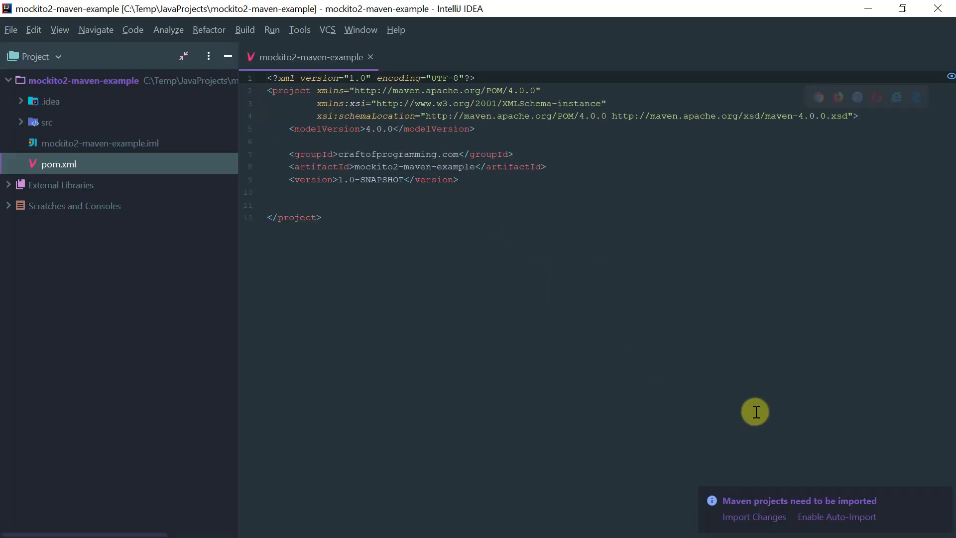
mouse_move(512, 154)
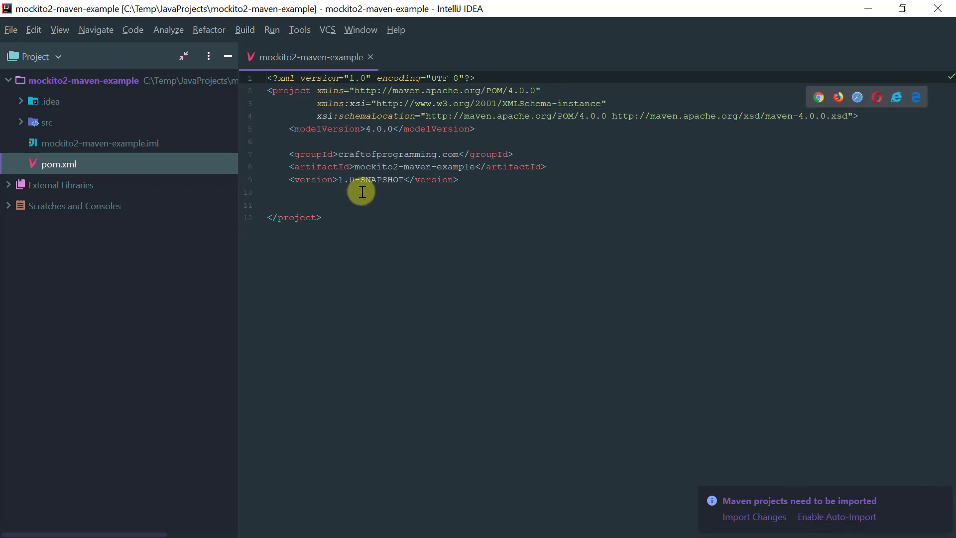
mouse_move(363, 75)
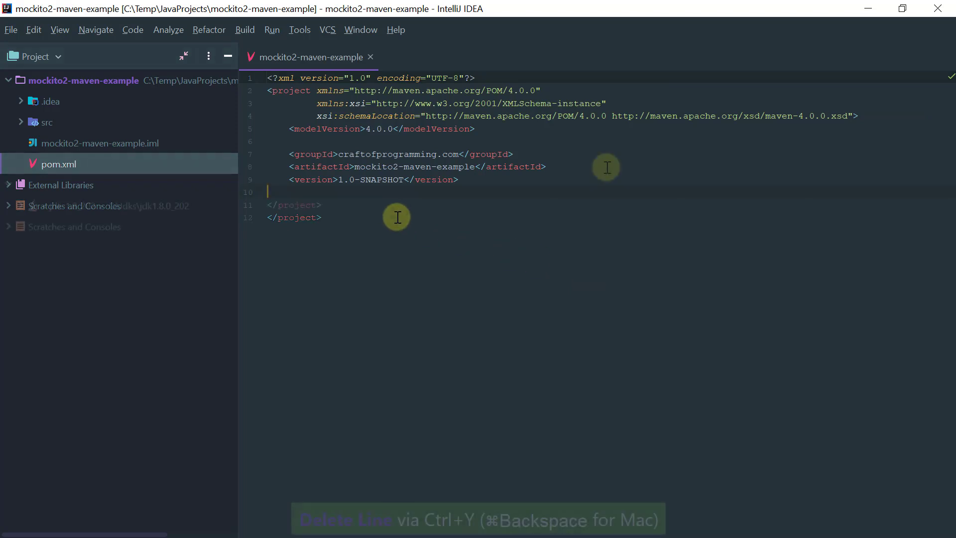
Step: Delete the blank line with Ctrl+Y and show the Maven tool window
key(Ctrl+Y)
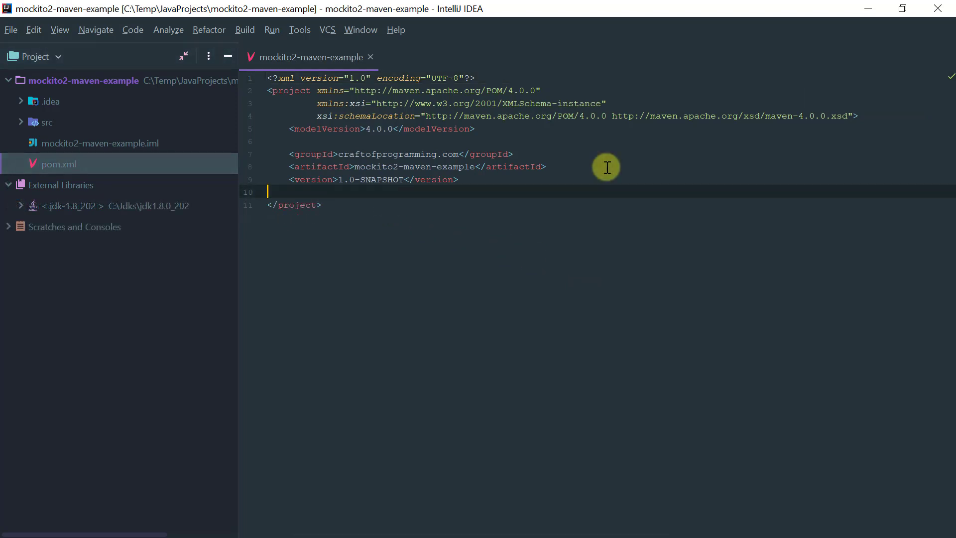
key(ctrl+tab)
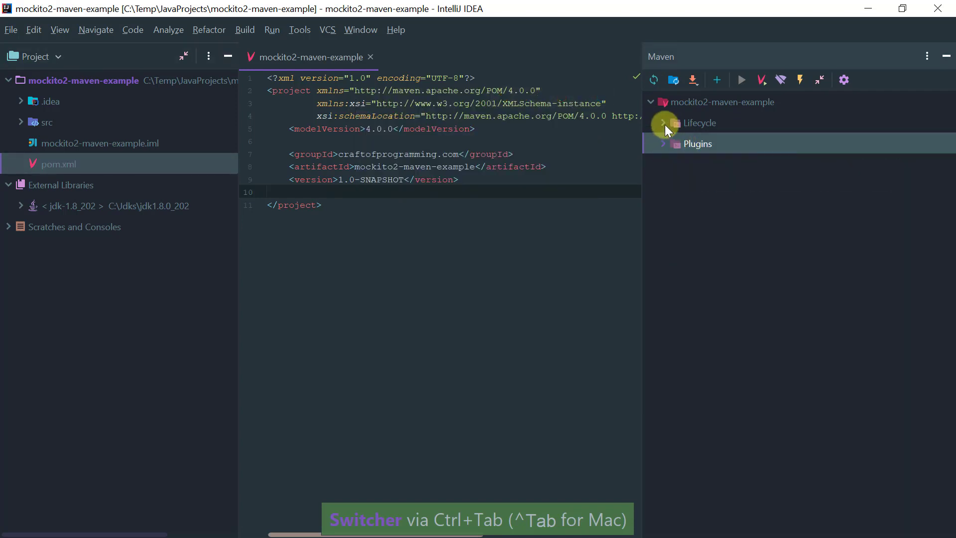
Step: Expand Lifecycle and run clean on mockito2-maven-example, reaching BUILD SUCCESS
click(664, 123)
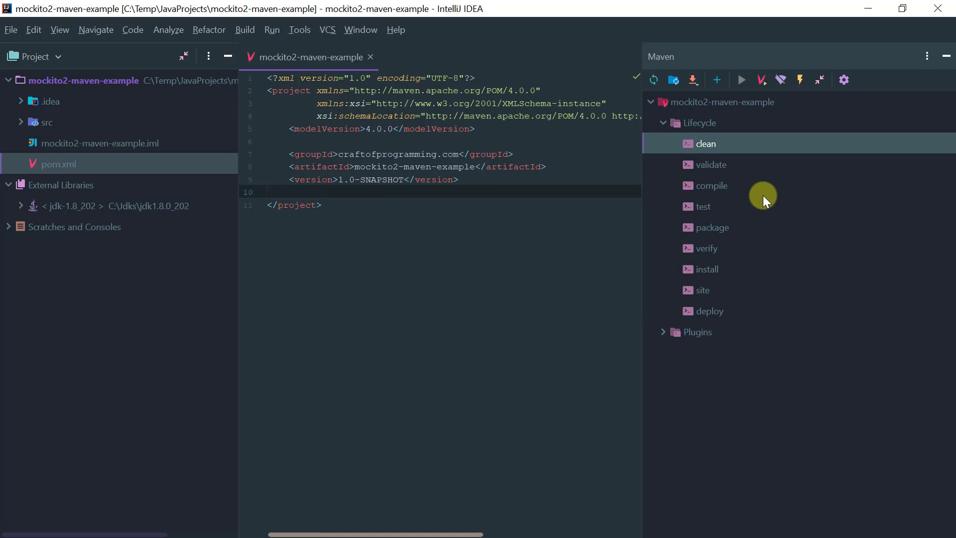
double_click(706, 144)
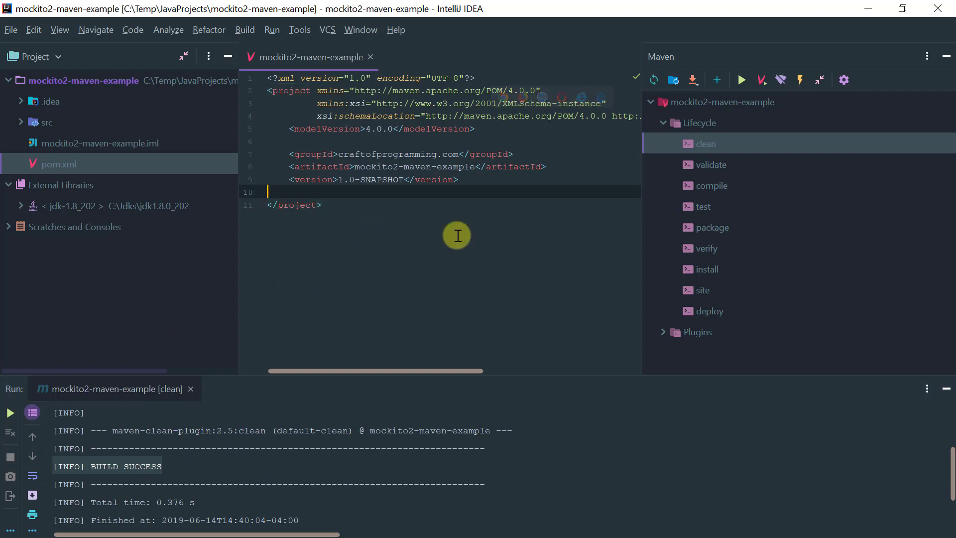
mouse_move(940, 57)
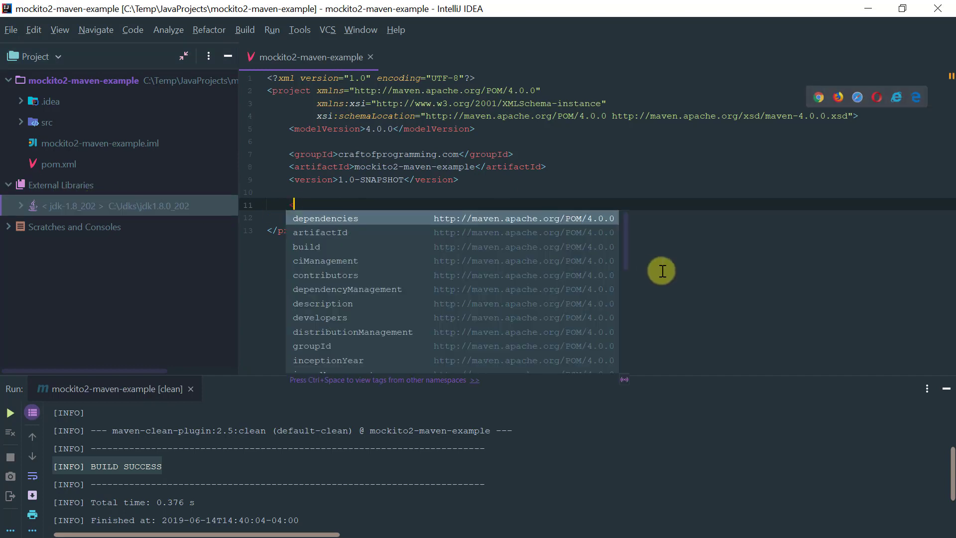
Step: Add a dependencies block with an org.mockito mockito-core dependency at version LATEST
text(<)
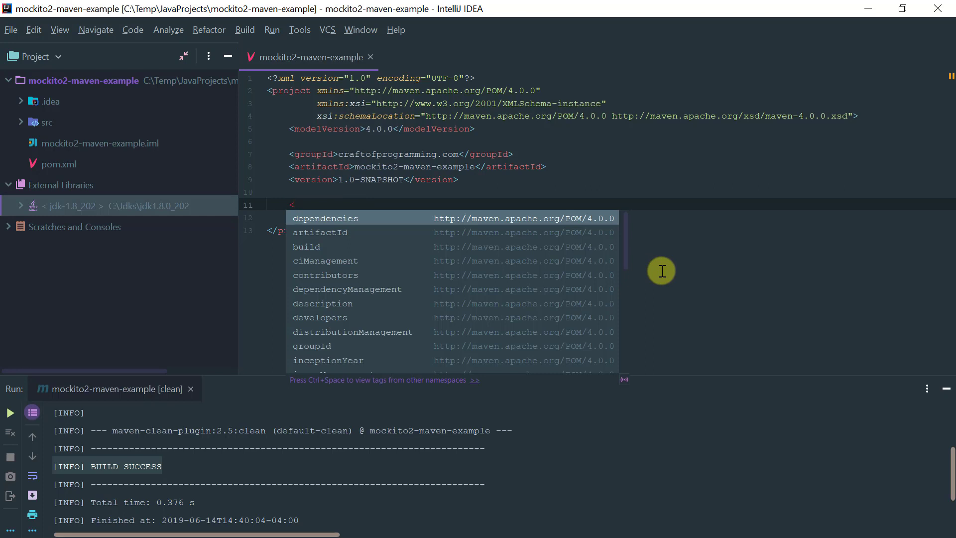
key(Enter)
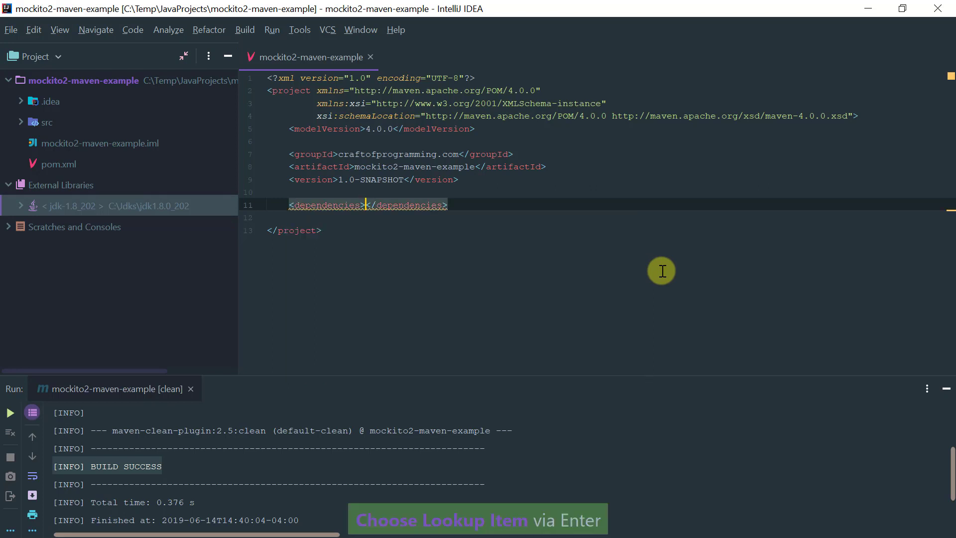
key(Enter)
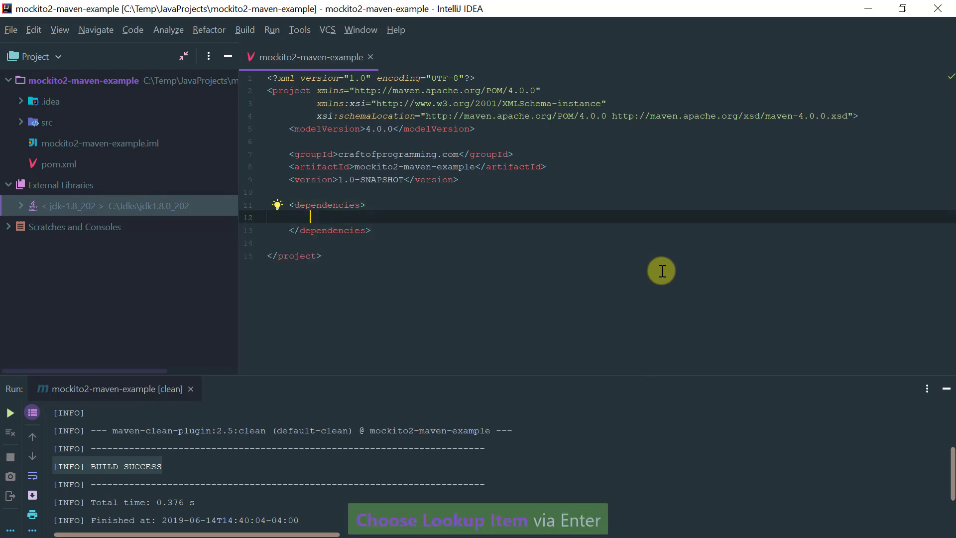
text(<dependency>)
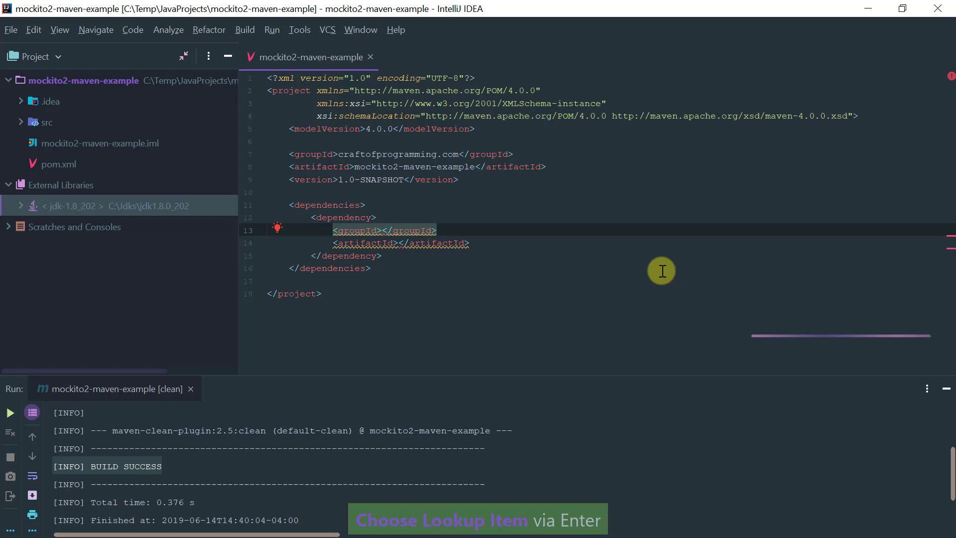
text(org.co)
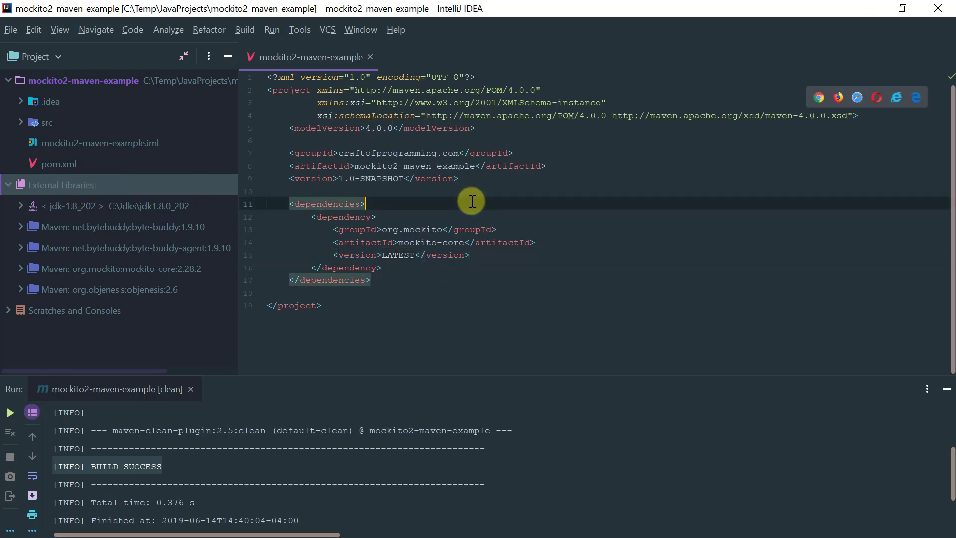
key(ctrl+tab)
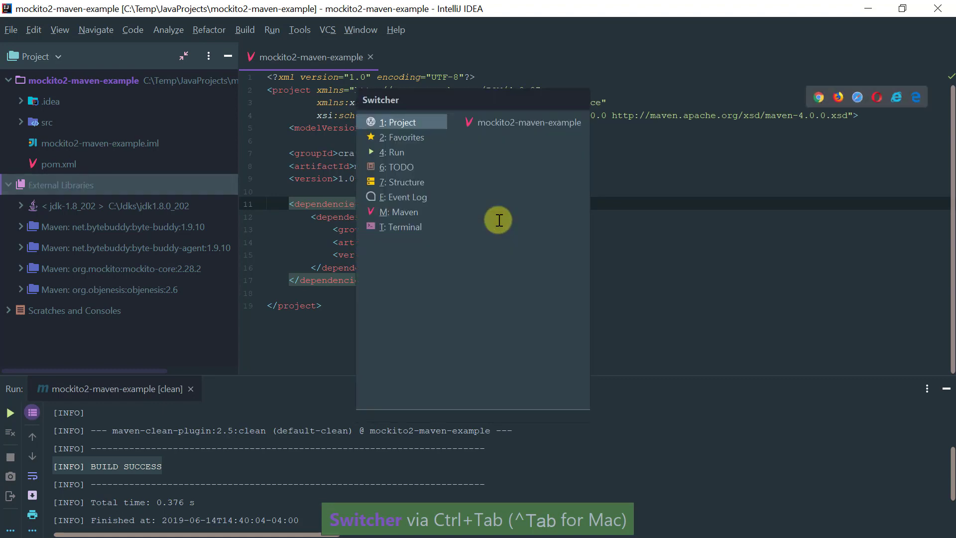
click(400, 212)
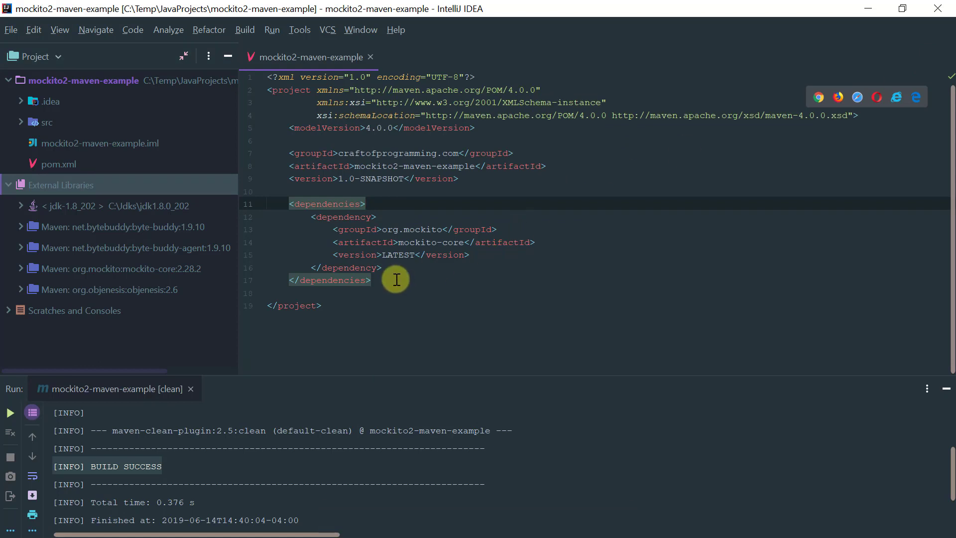
mouse_move(124, 235)
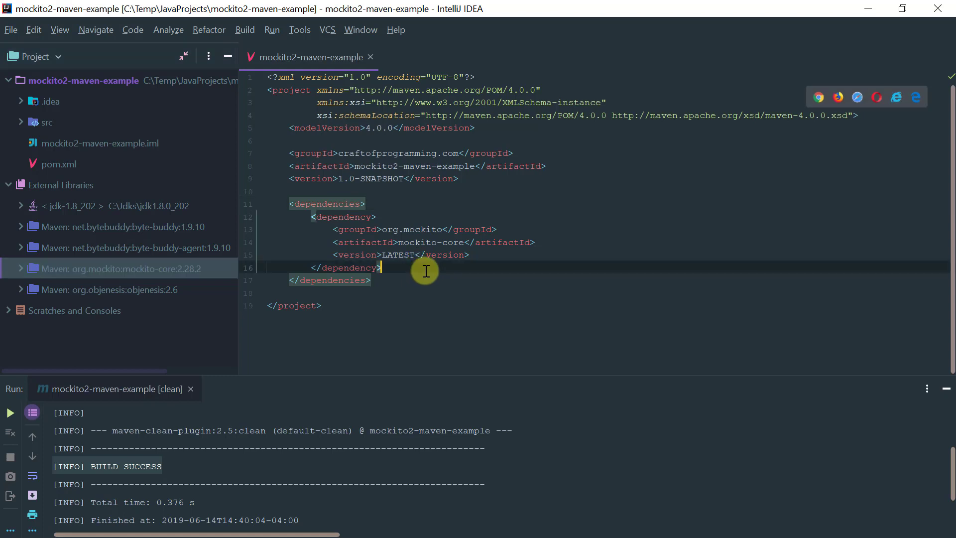
mouse_move(788, 416)
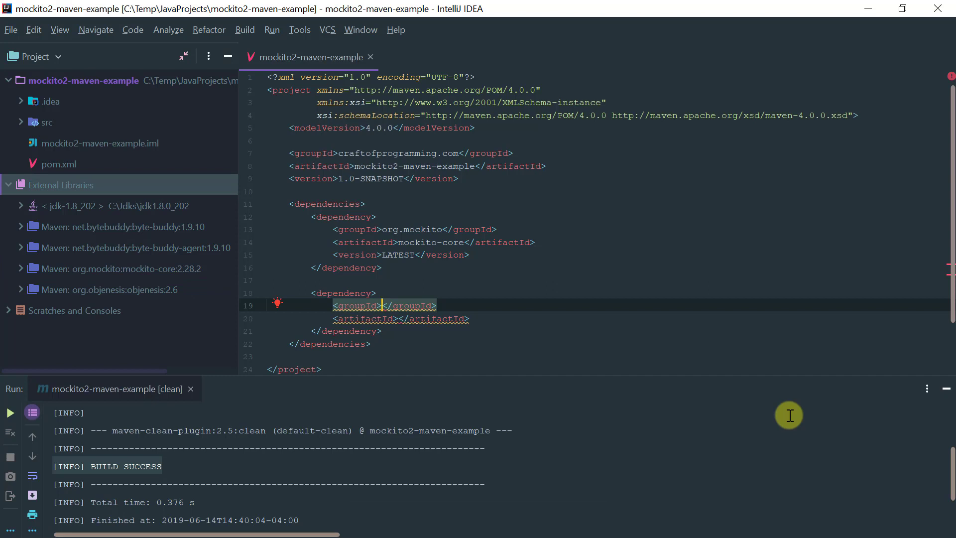
Step: Declare dependency org.junit.jupiter junit.jupiter-api with version RELEASE
text(org)
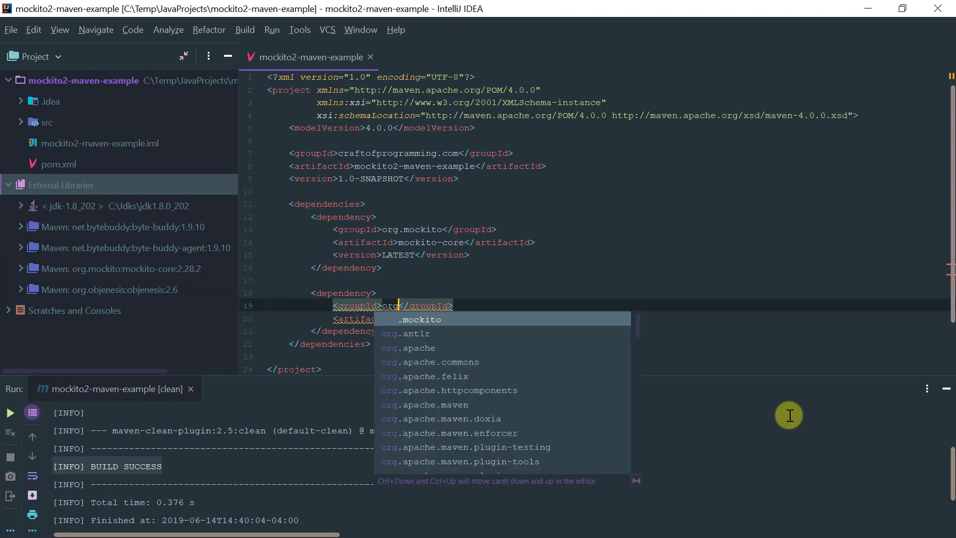
text(.junit.jupiter)
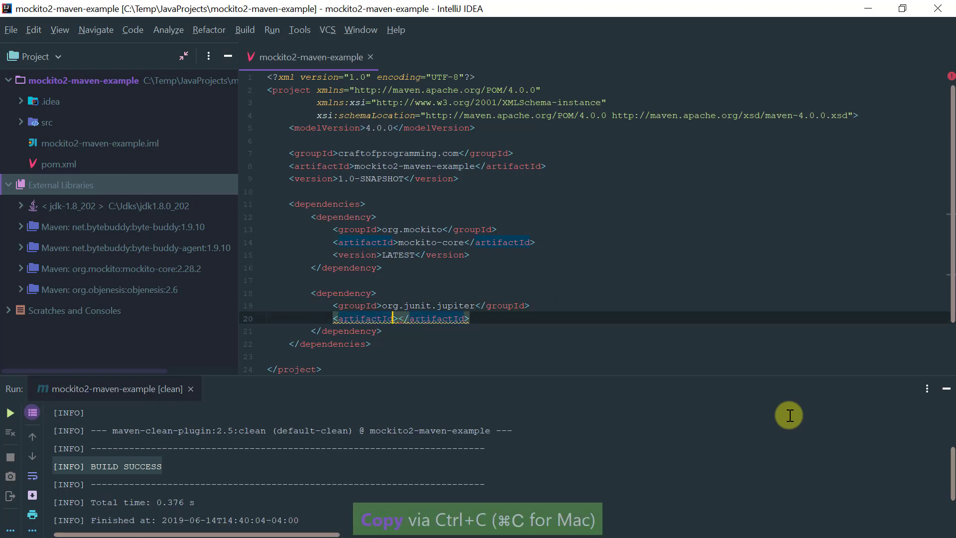
text(junit.jupiter-api)
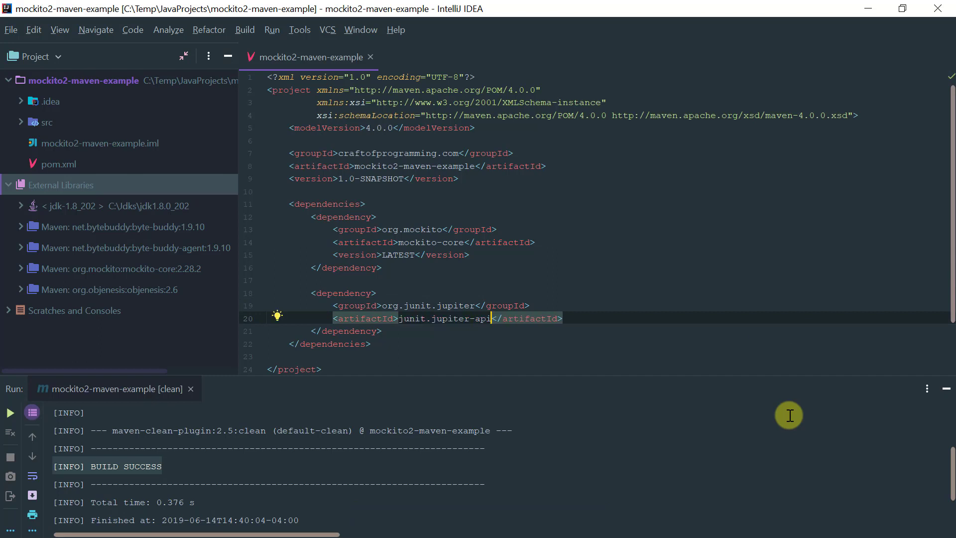
key(enter)
text(<version></version>)
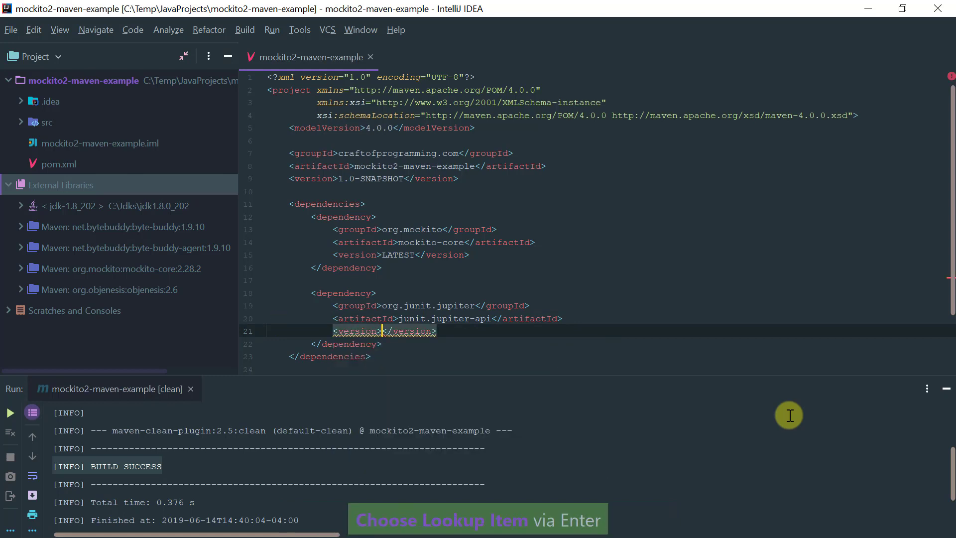
text(LEASE)
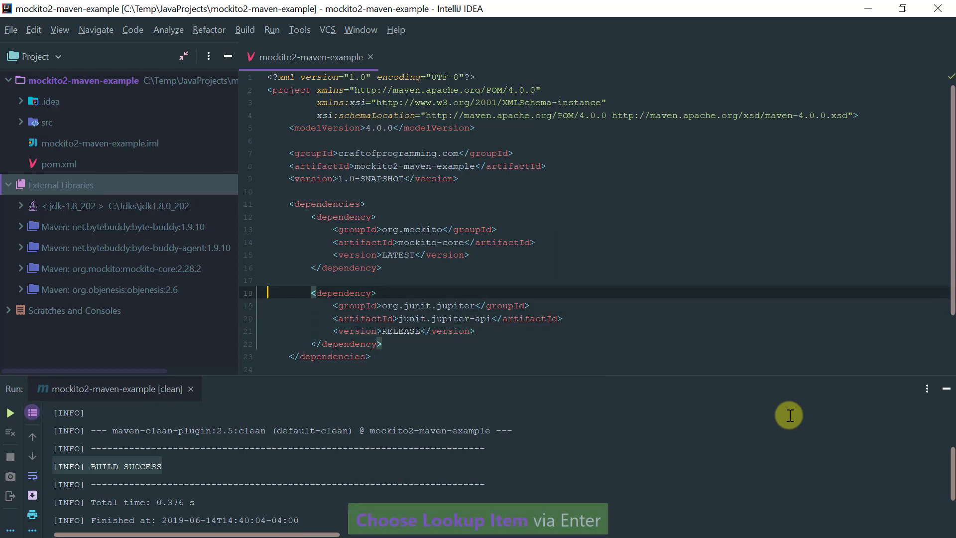
key(ctrl+d)
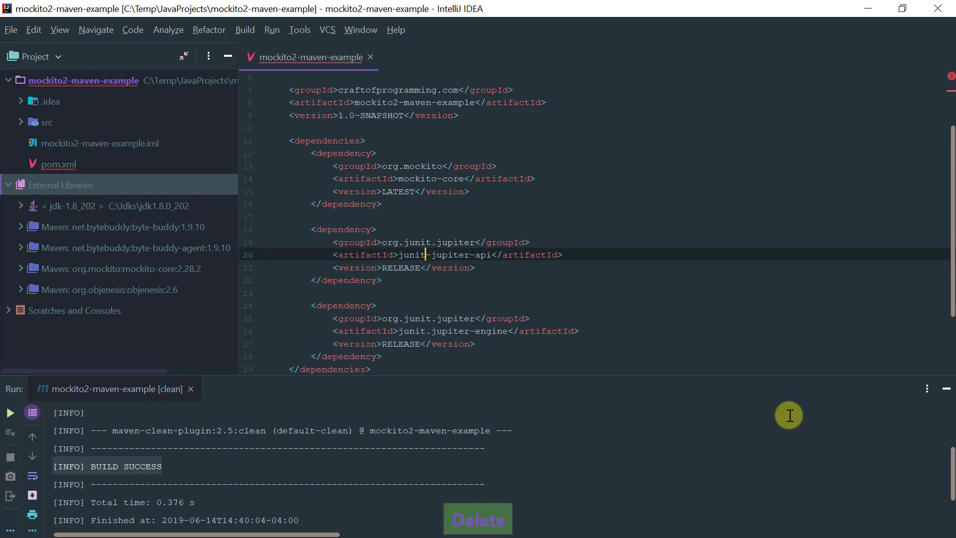
Step: Correct the artifact to junit-jupiter-api and check the api and engine 5.5.0-RC1 library entries
click(431, 331)
text(-)
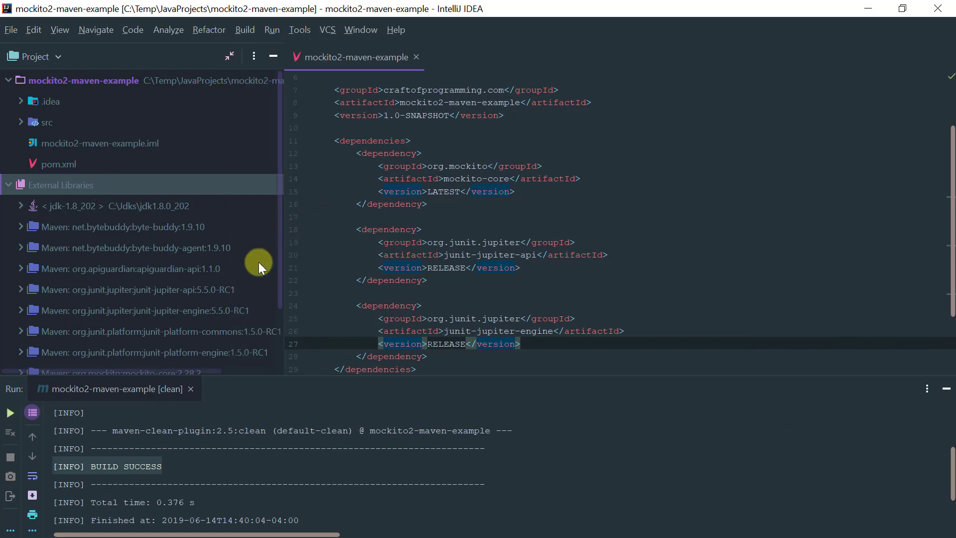
click(135, 290)
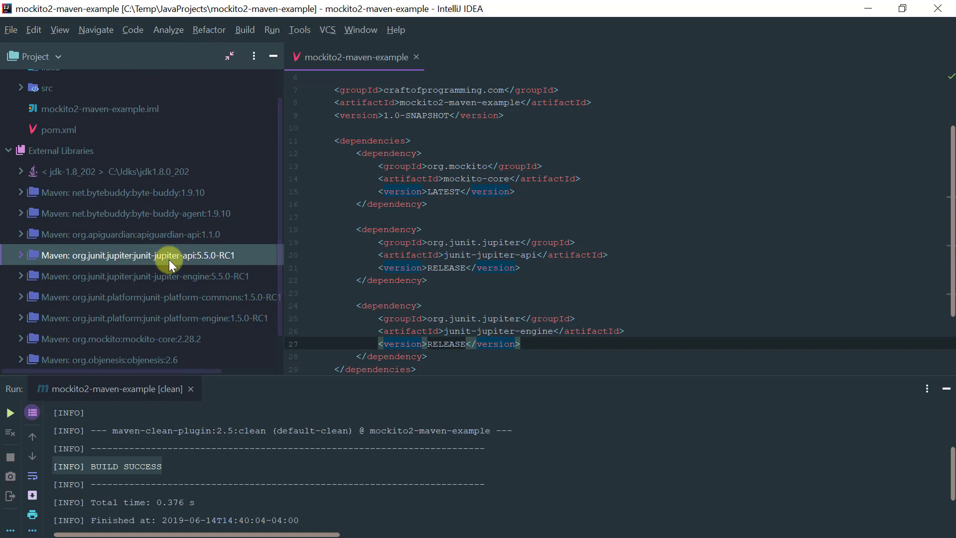
click(145, 275)
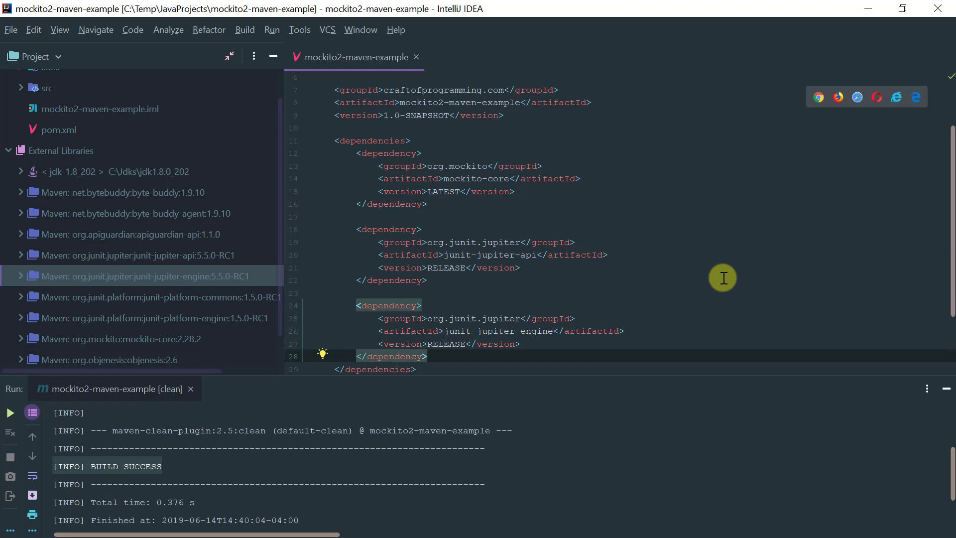
Step: Change the duplicated block to org.hamcrest hamcrest at RELEASE, importing hamcrest 2.1
text(junit.jupiter</groupId>)
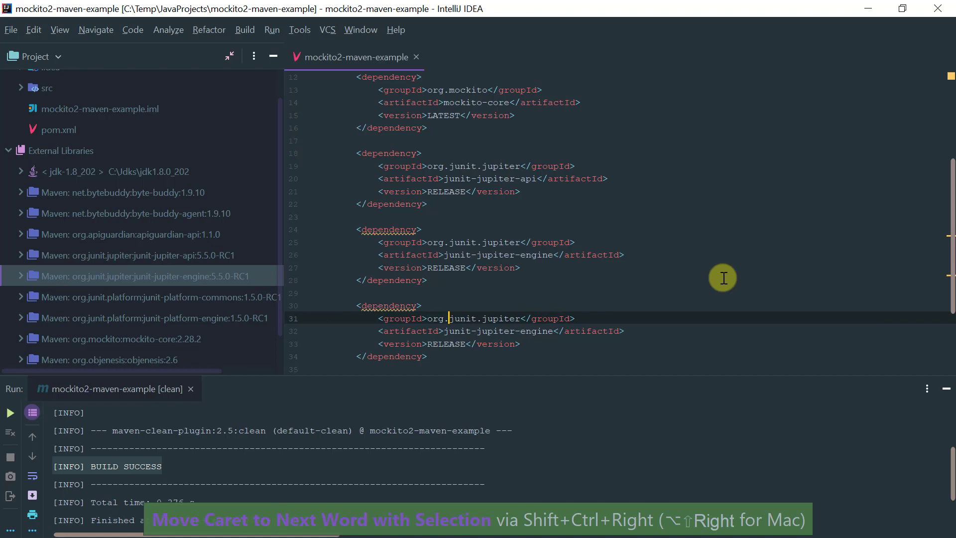
text(hamcres)
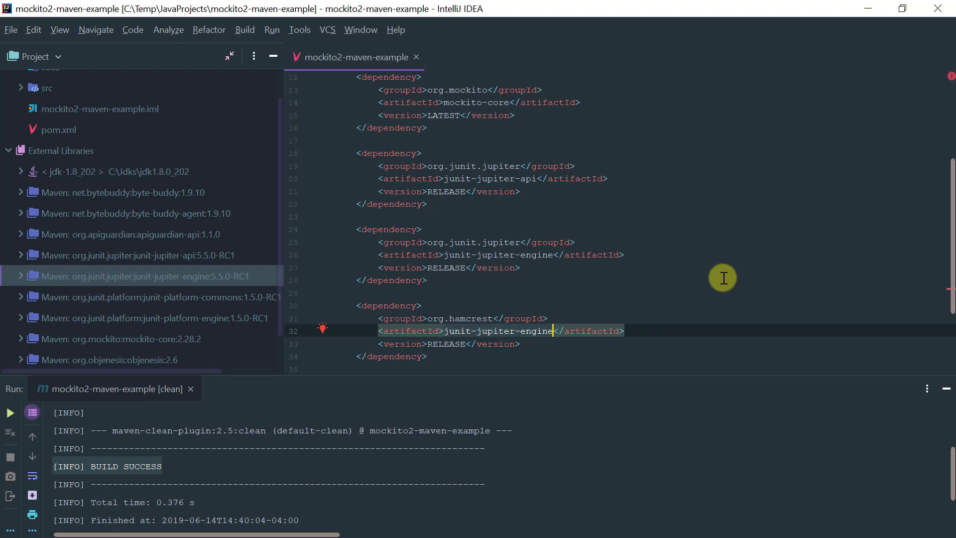
text(hamcrest)
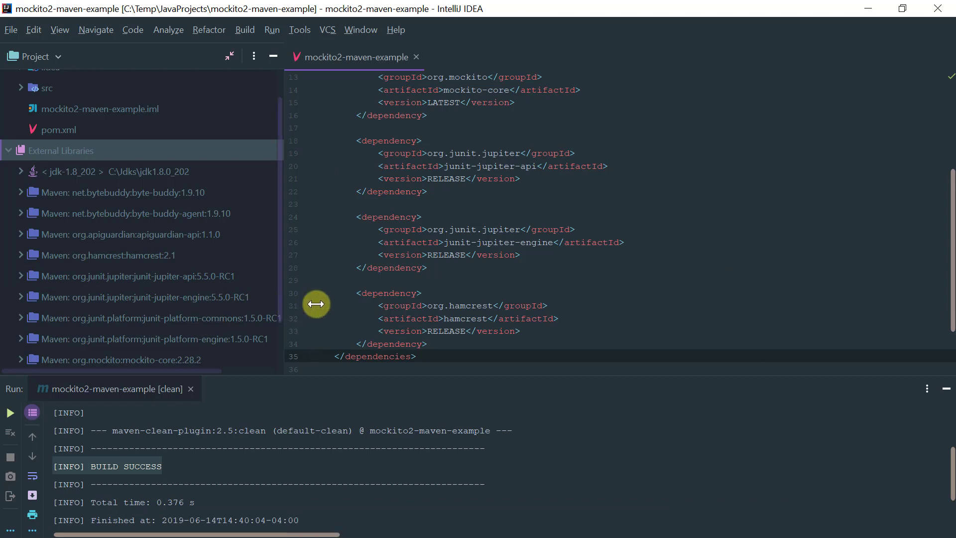
click(122, 255)
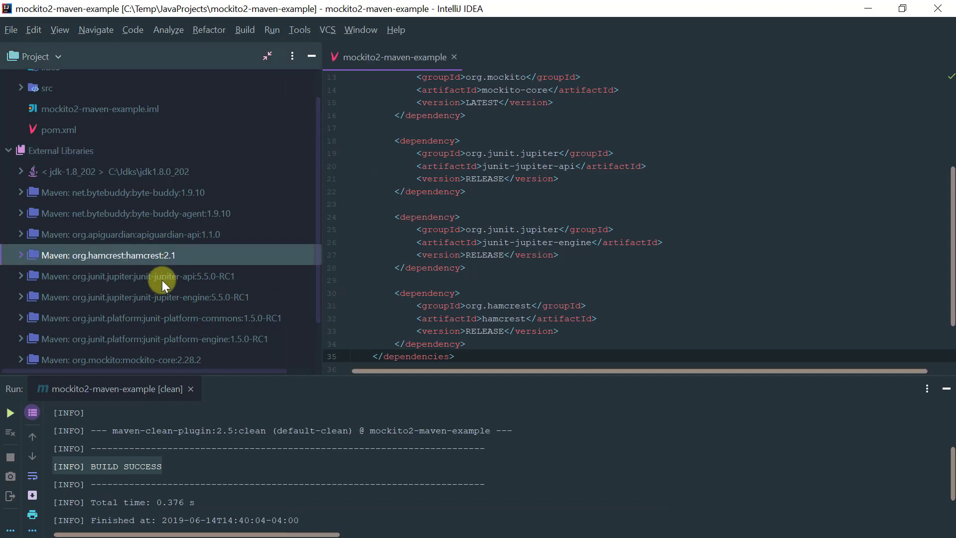
click(137, 276)
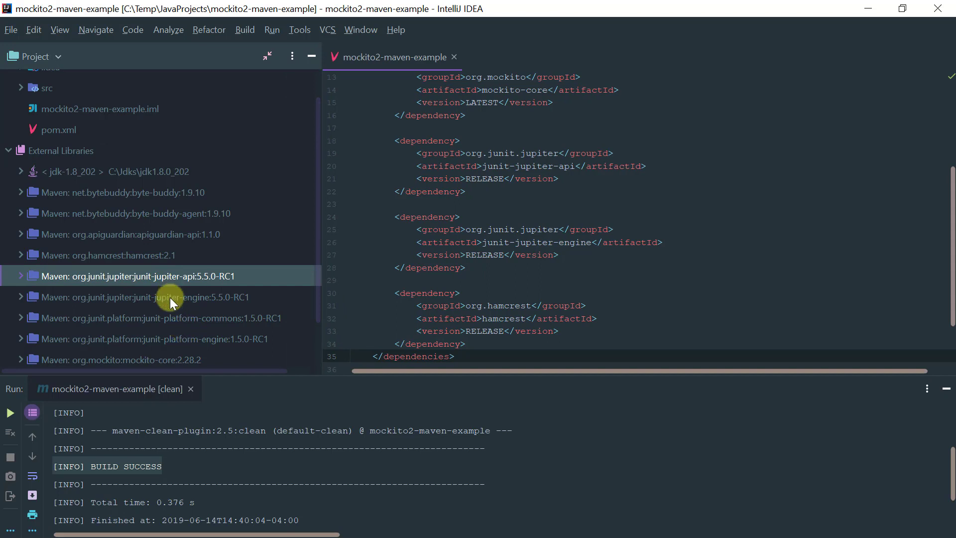
click(141, 297)
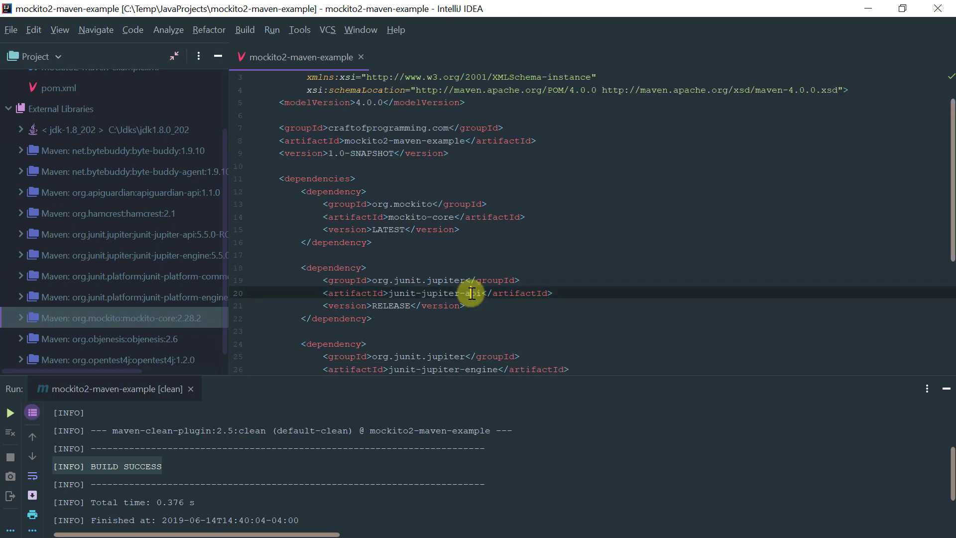
Step: Show the Maven tool window with a widened editor, then move to mockito2-gradle-example's UtilsTest.java
key(ctrl+tab)
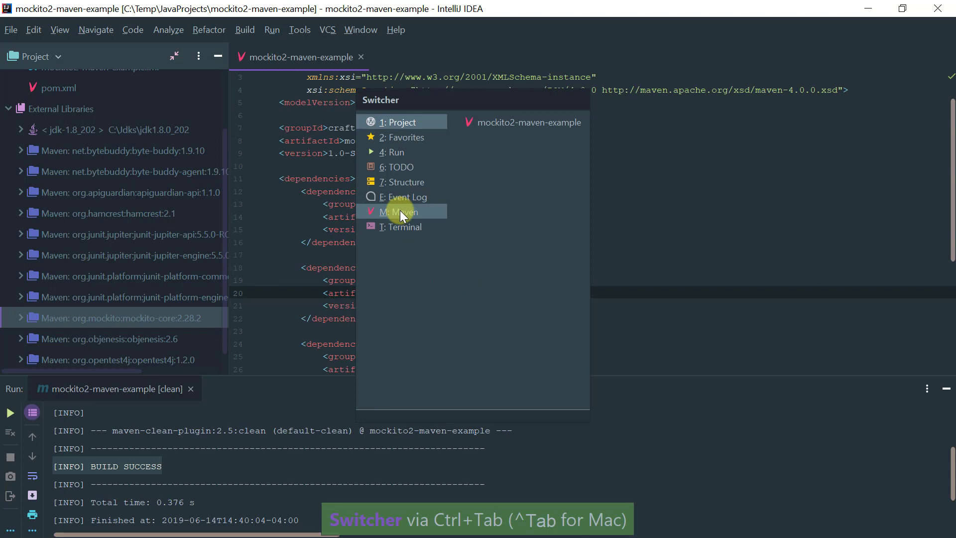
click(403, 212)
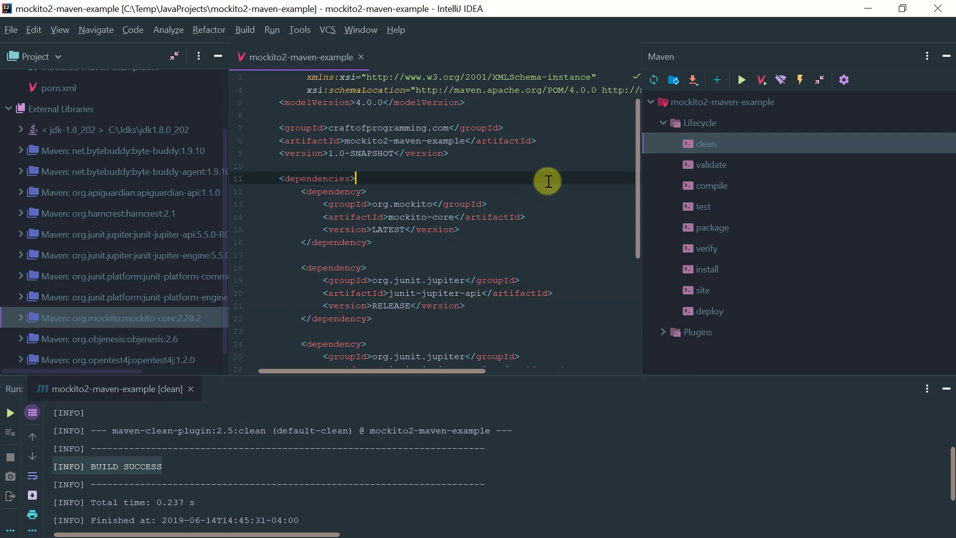
key(ctrl+shift+f12)
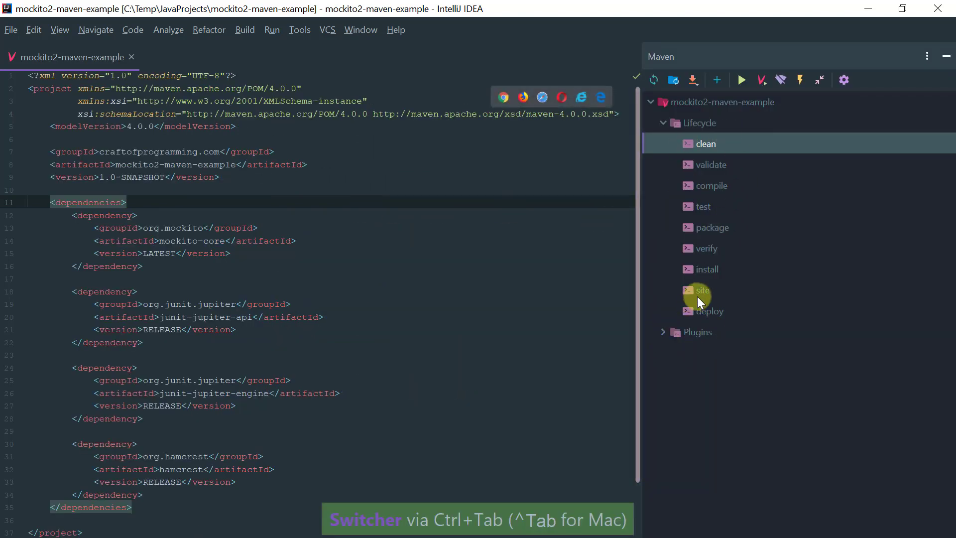
click(703, 207)
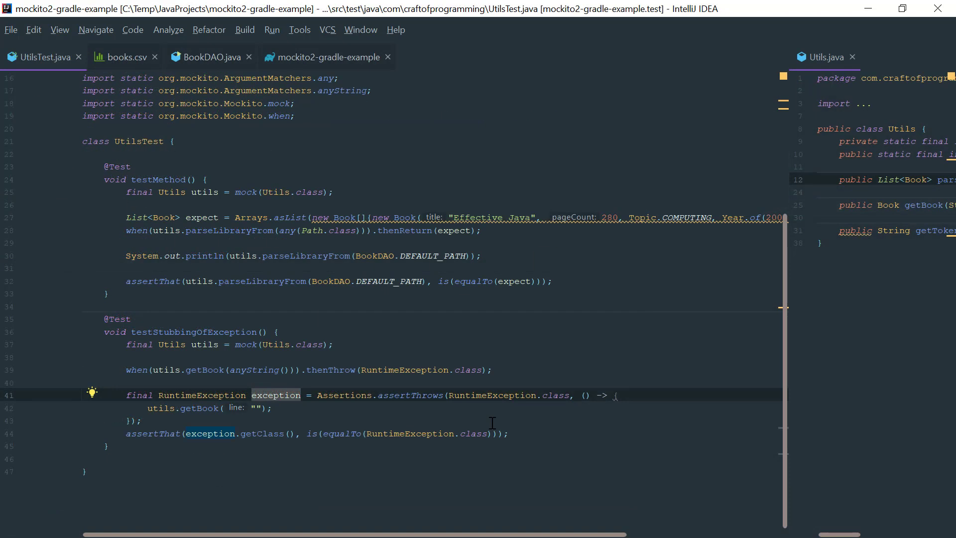
click(283, 394)
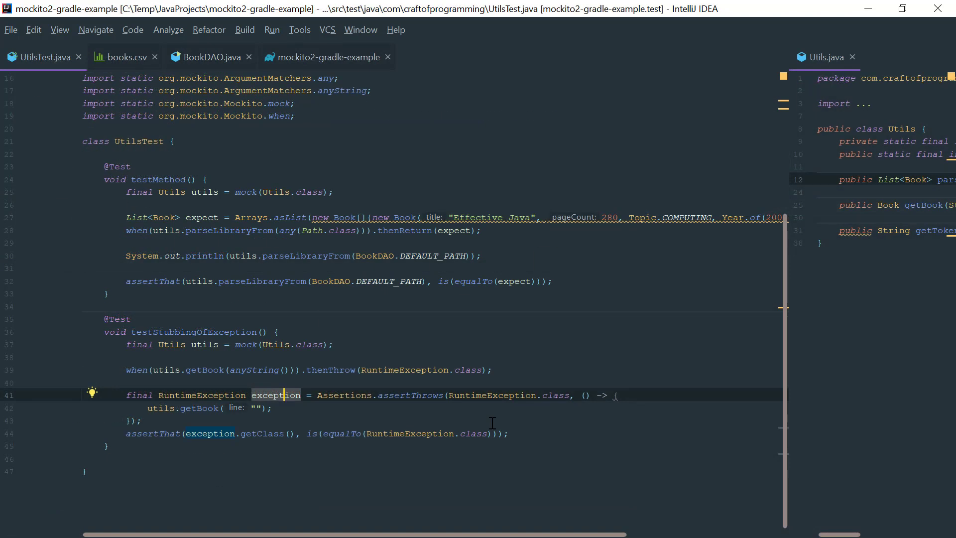